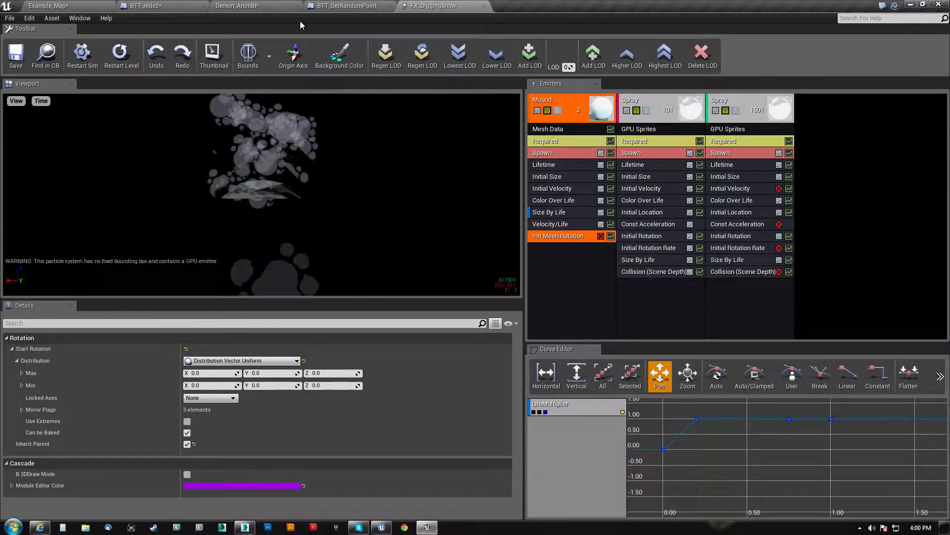
Preview Demon_DiggingMontage from the Demon_AnimBP Asset Browser to watch the snow burst.
left_click(238, 6)
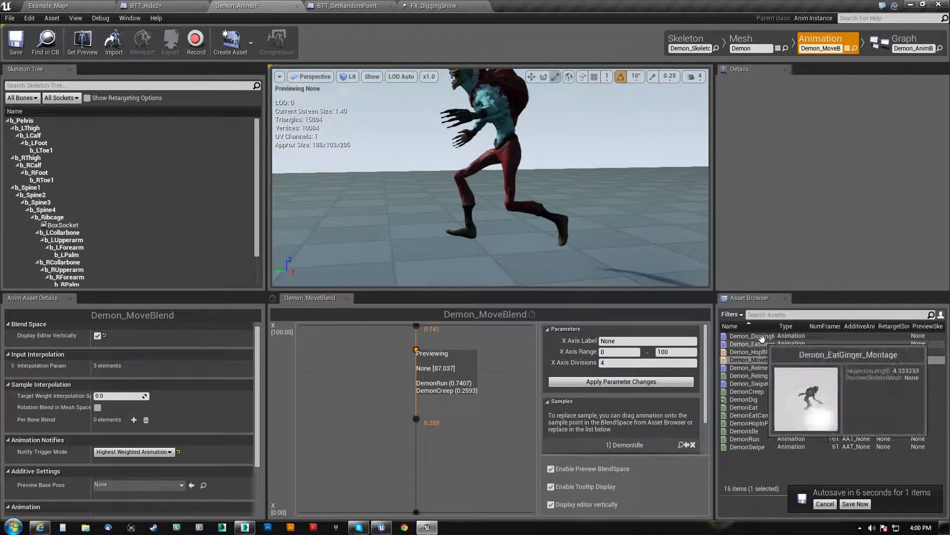
left_click(752, 344)
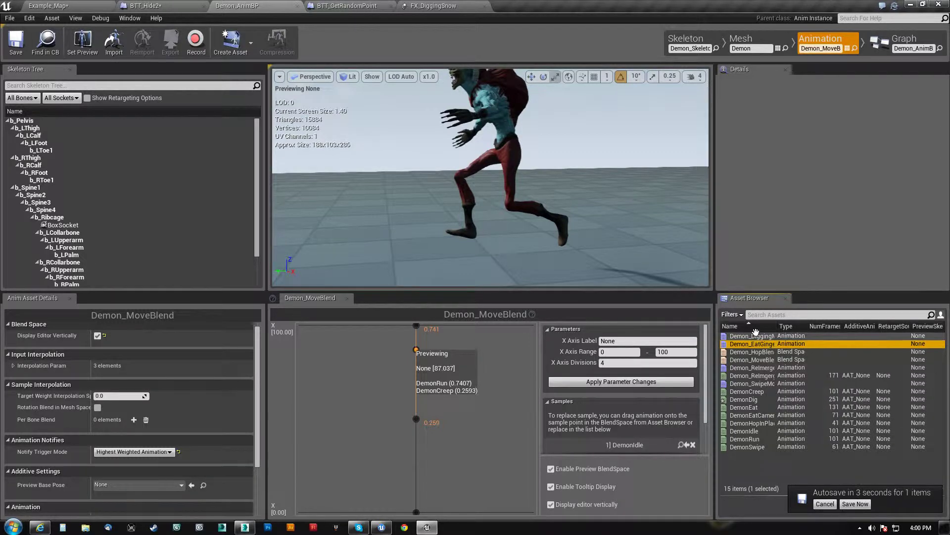
double_click(751, 335)
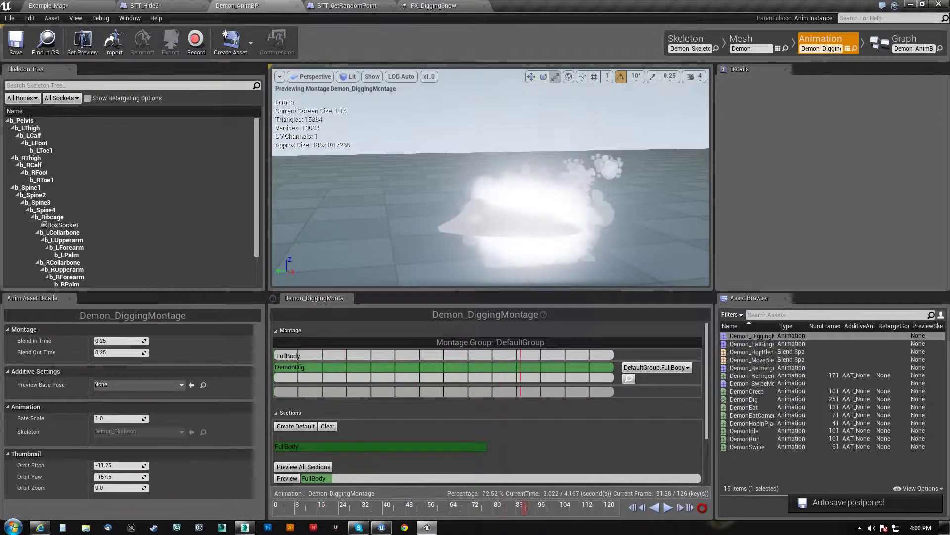
left_click(666, 507)
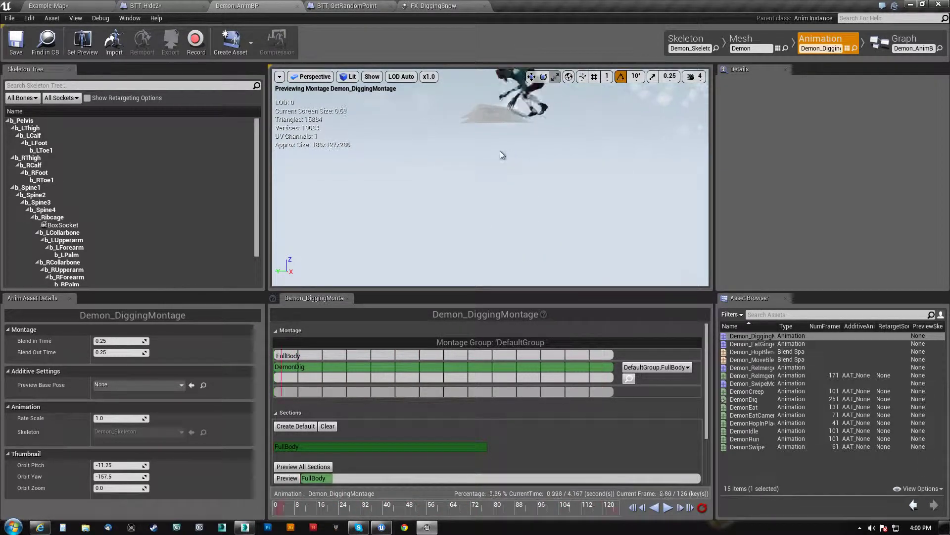
left_click(666, 507)
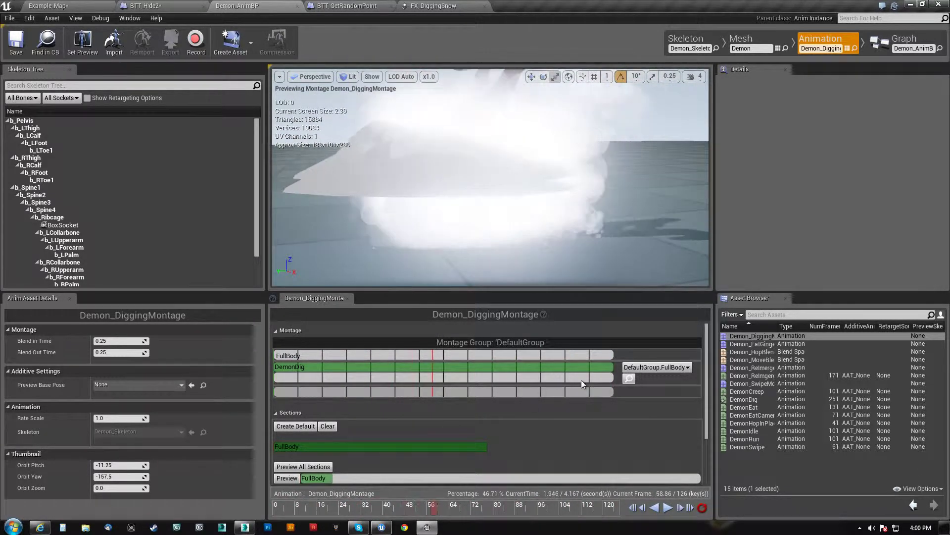
Inspect the FX_DiggingSnow notify on DemonDig, then return to the FX_DiggingSnow particle system.
double_click(744, 399)
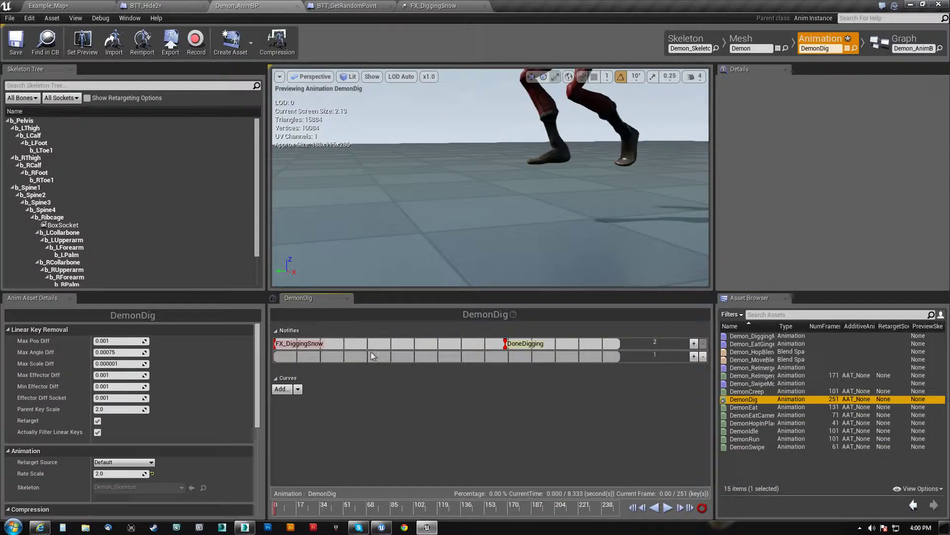
left_click(299, 343)
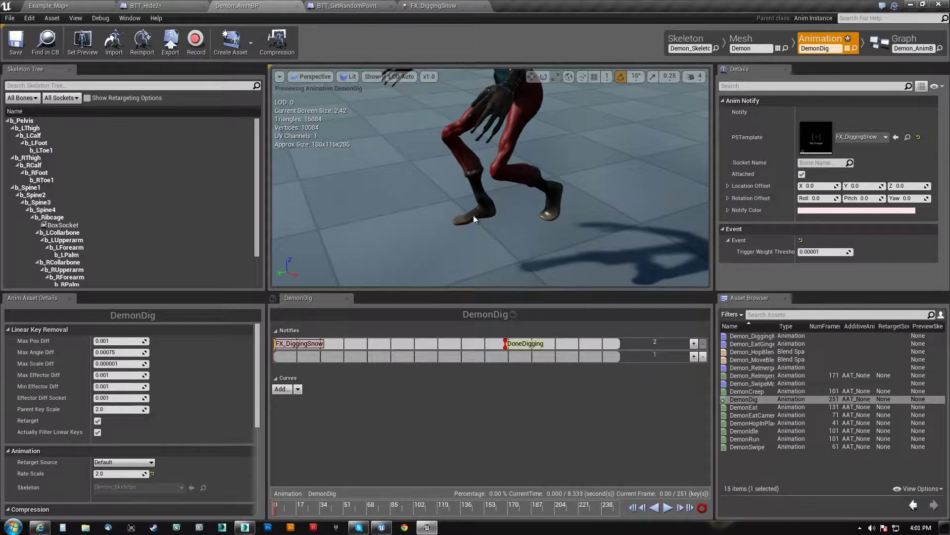
mouse_move(556, 225)
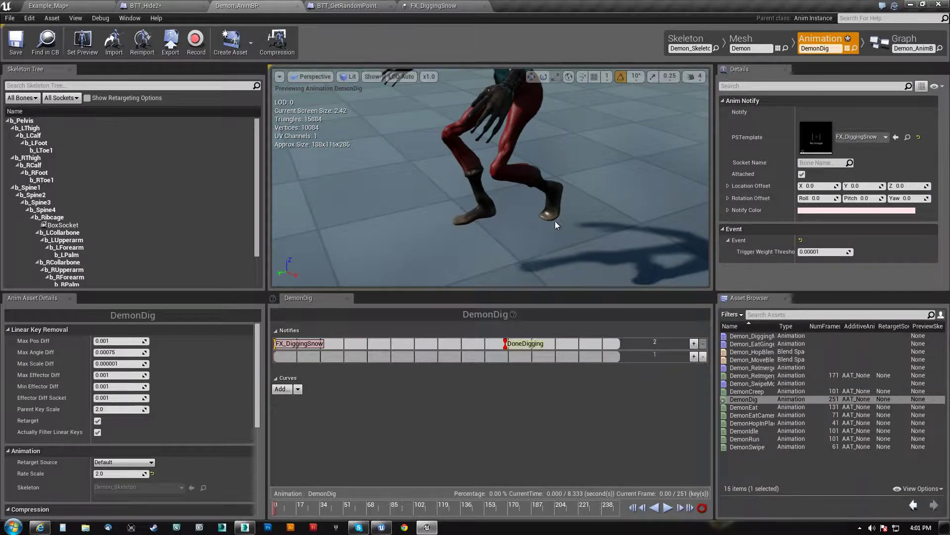
mouse_move(465, 227)
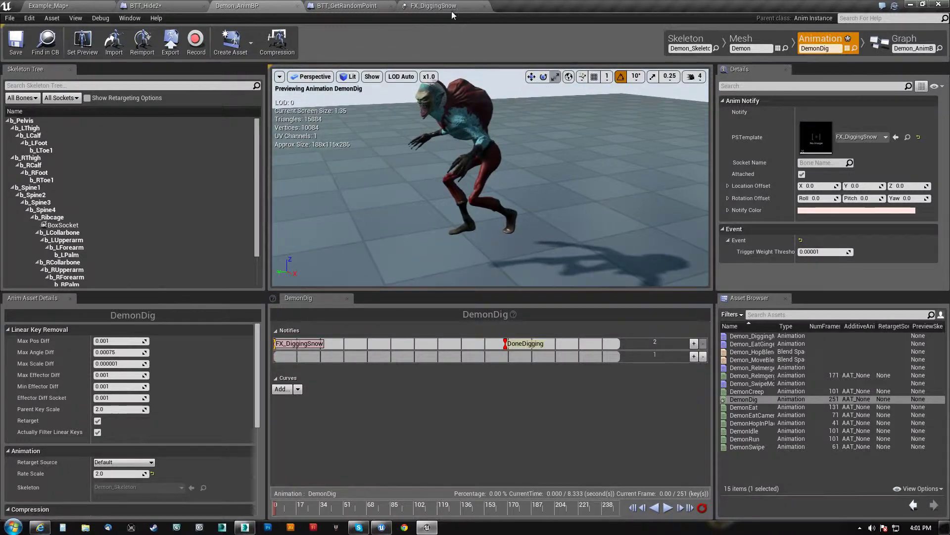
left_click(433, 5)
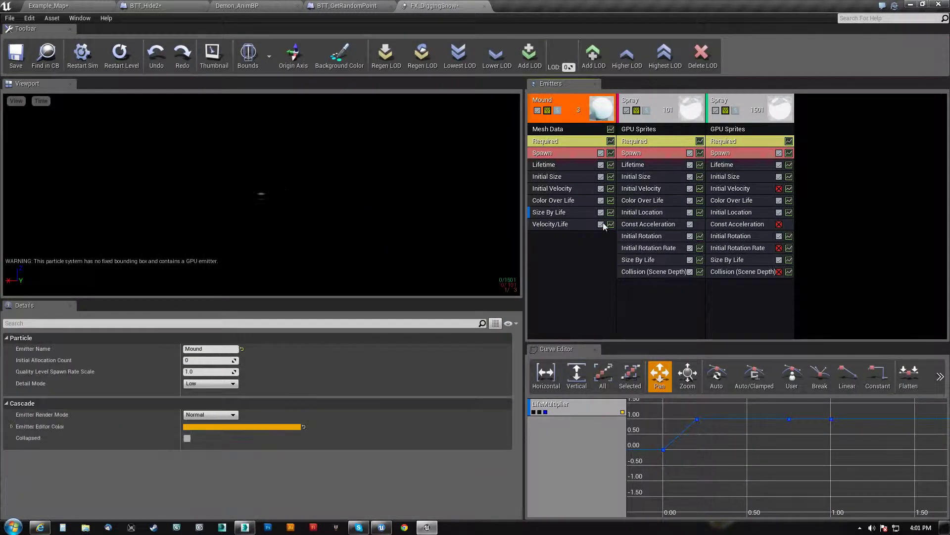
Add Rotation > Init Mesh Rotation to the Mound emitter and select it.
right_click(602, 228)
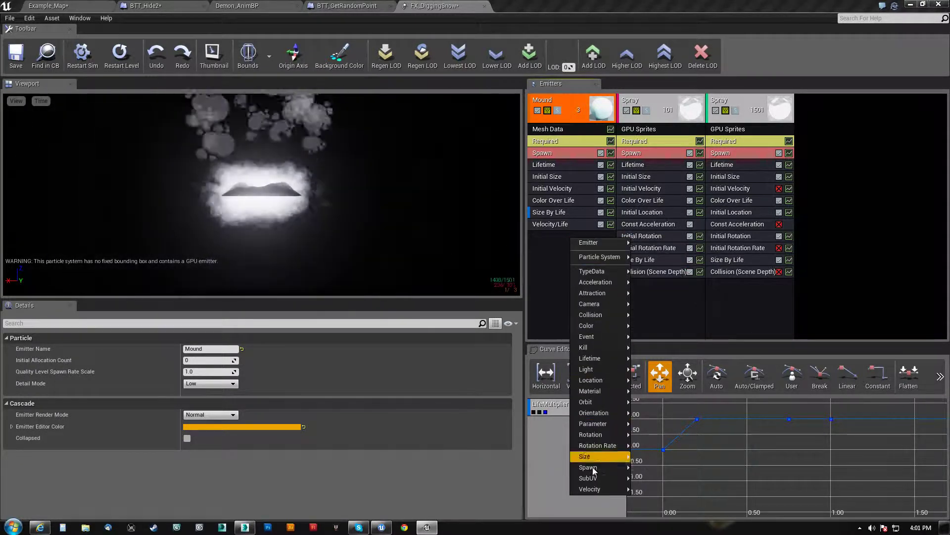
mouse_move(592, 293)
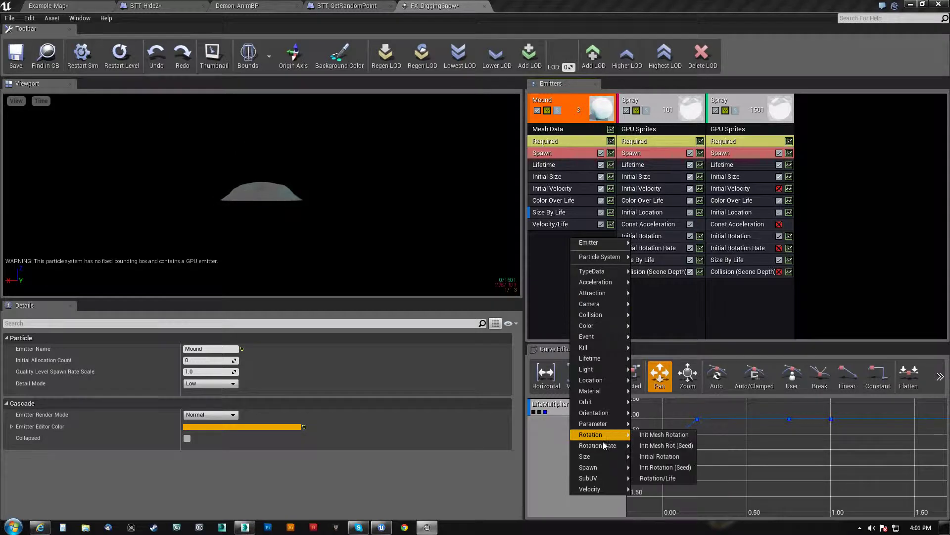
left_click(664, 434)
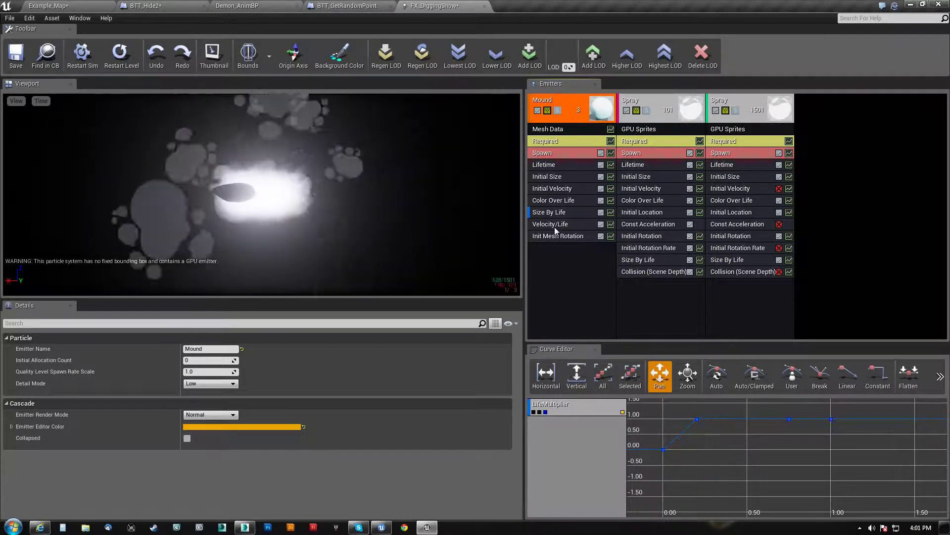
left_click(558, 236)
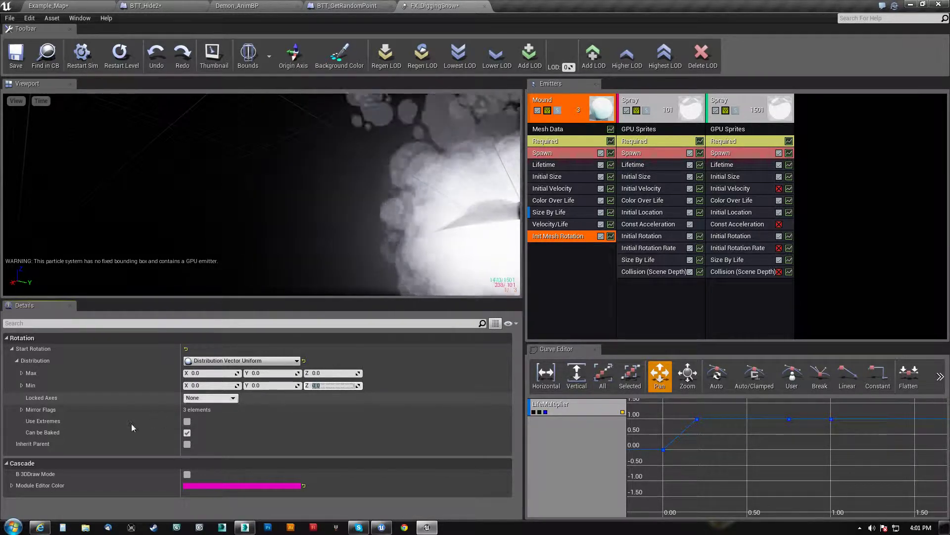
left_click(186, 443)
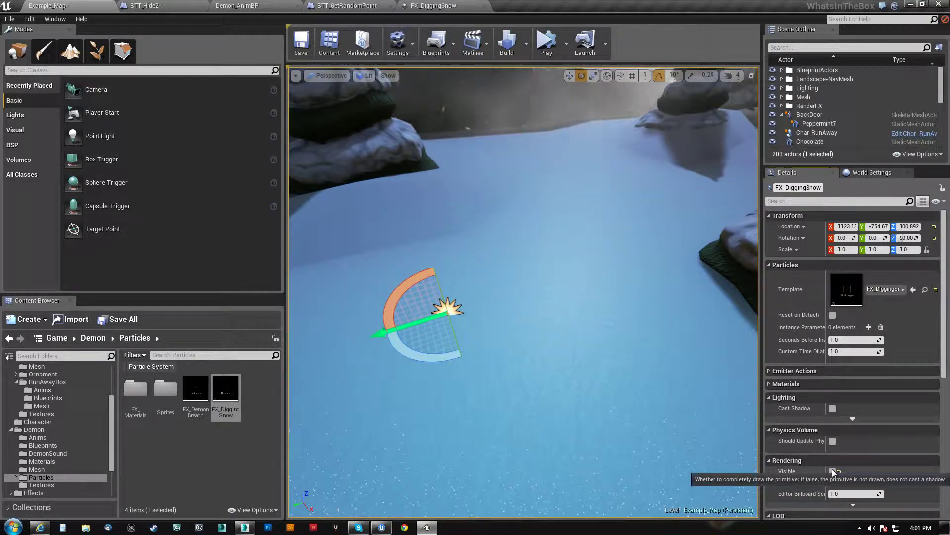
Replay the snow effect at several actor rotations by toggling Visible, then return to FX_DiggingSnow.
left_click(832, 471)
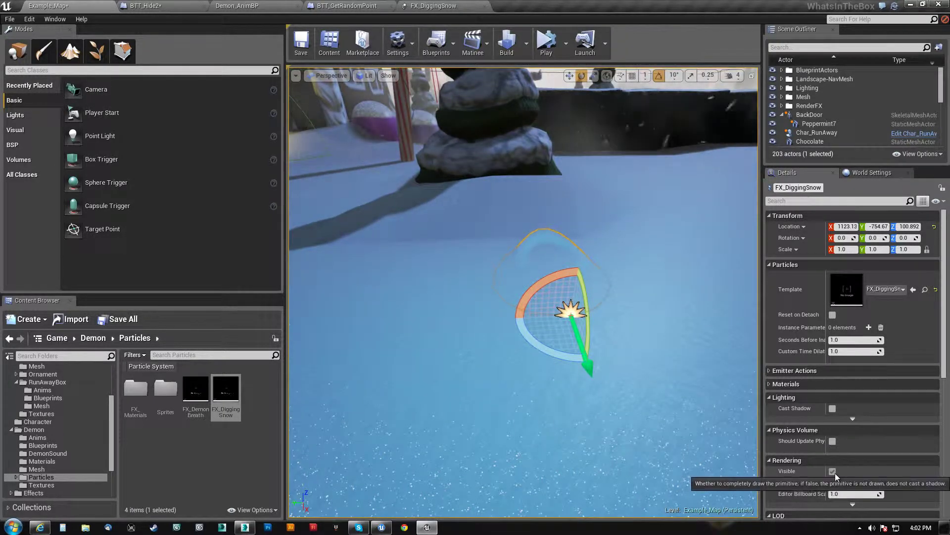
left_click(833, 471)
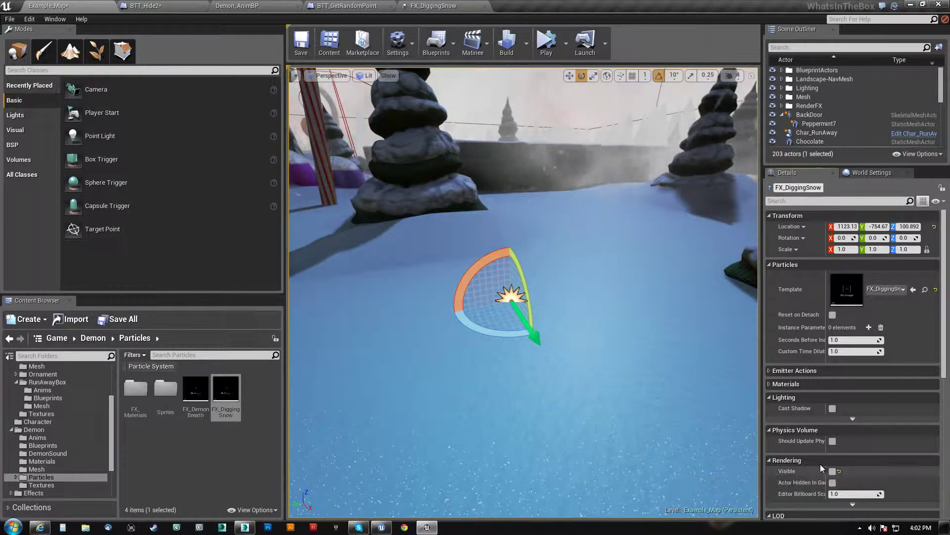
left_click(833, 470)
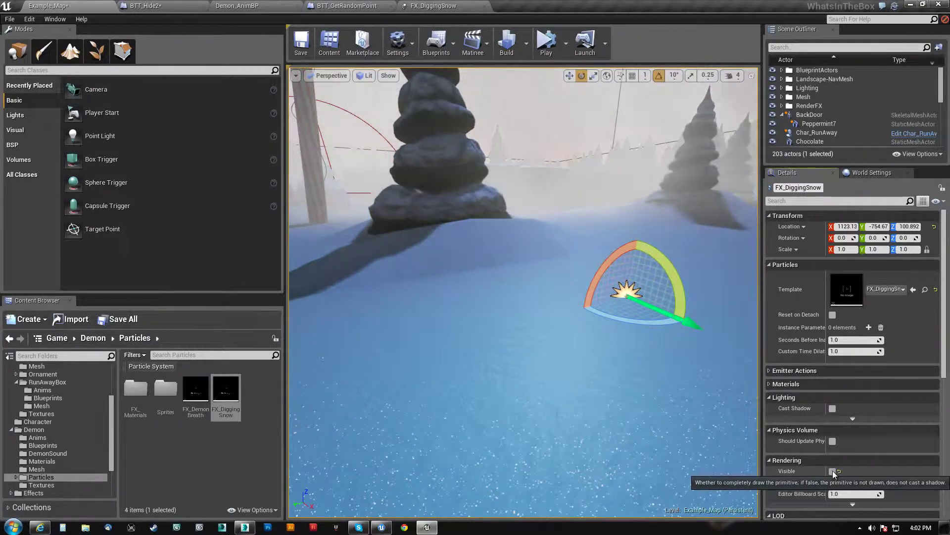
left_click(833, 471)
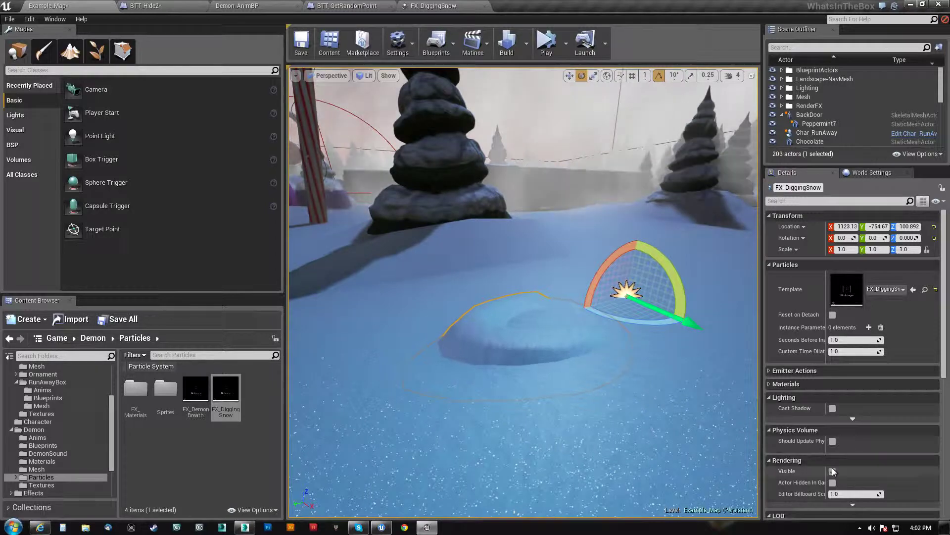
left_click(832, 471)
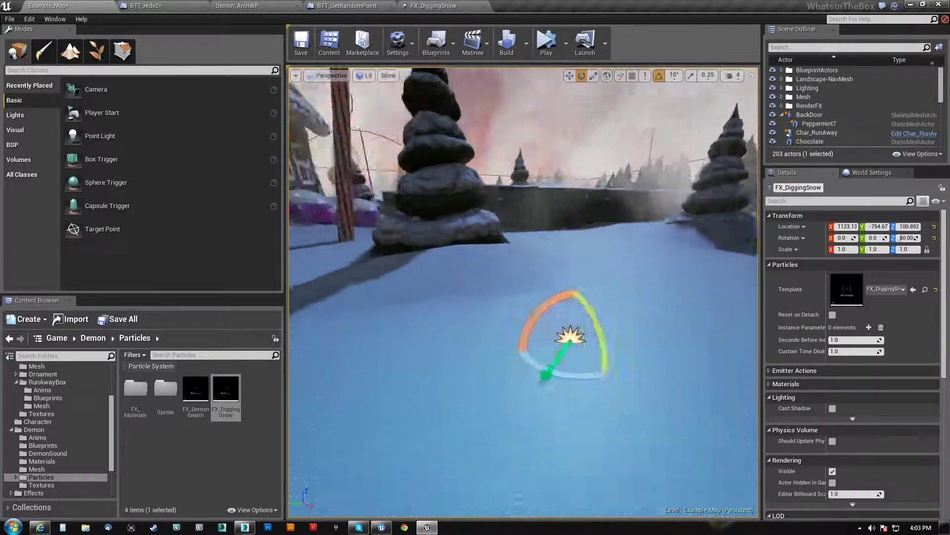
left_click(433, 6)
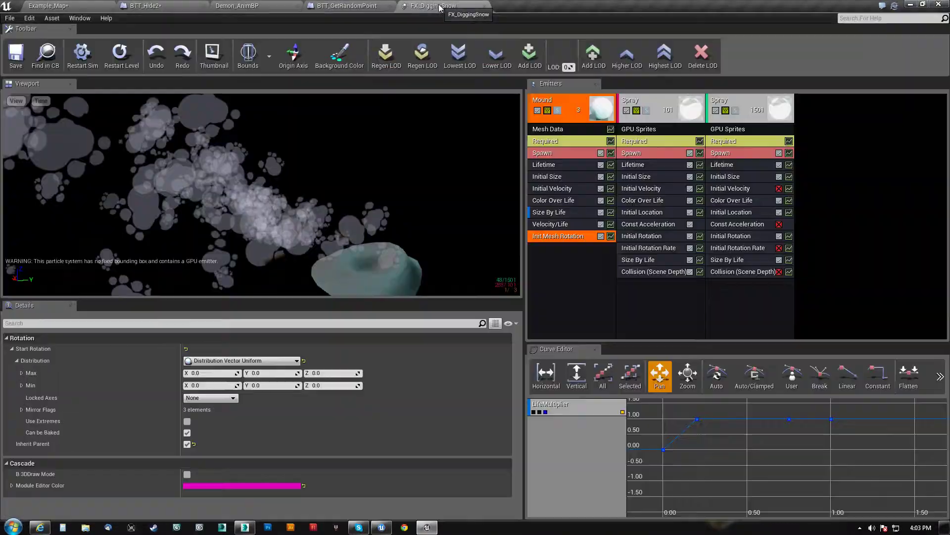